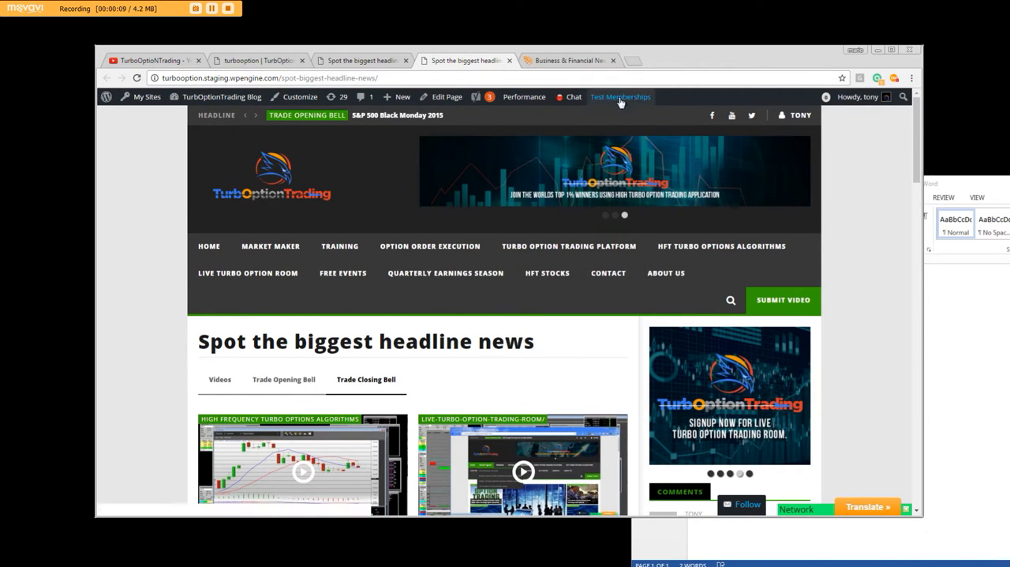
Show the Reuters homepage with top headlines, The Wire and market figures.
{"action": "left_click", "coordinate": [568, 60]}
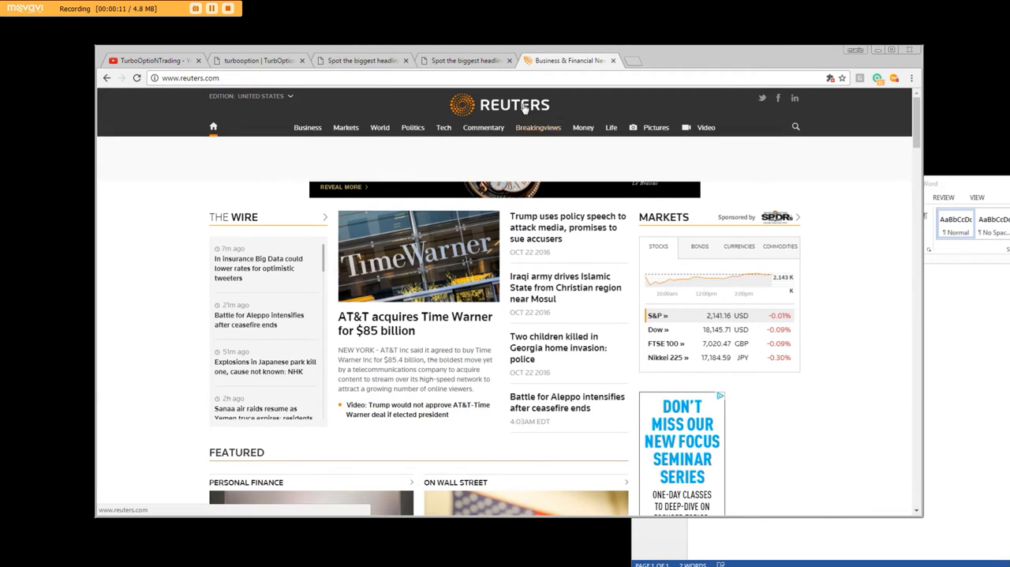
{"action": "left_click", "coordinate": [412, 127]}
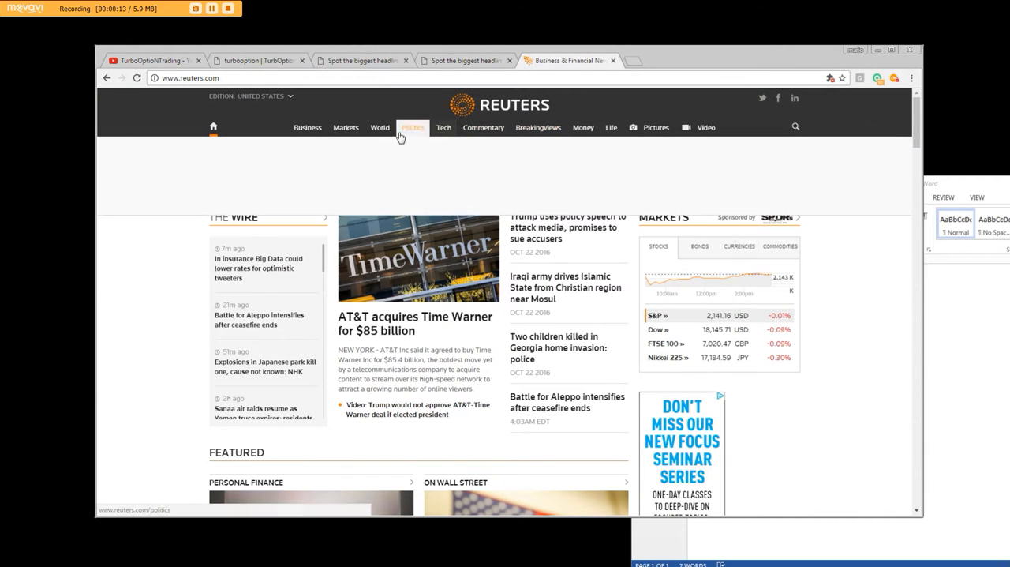
{"action": "mouse_move", "coordinate": [538, 127]}
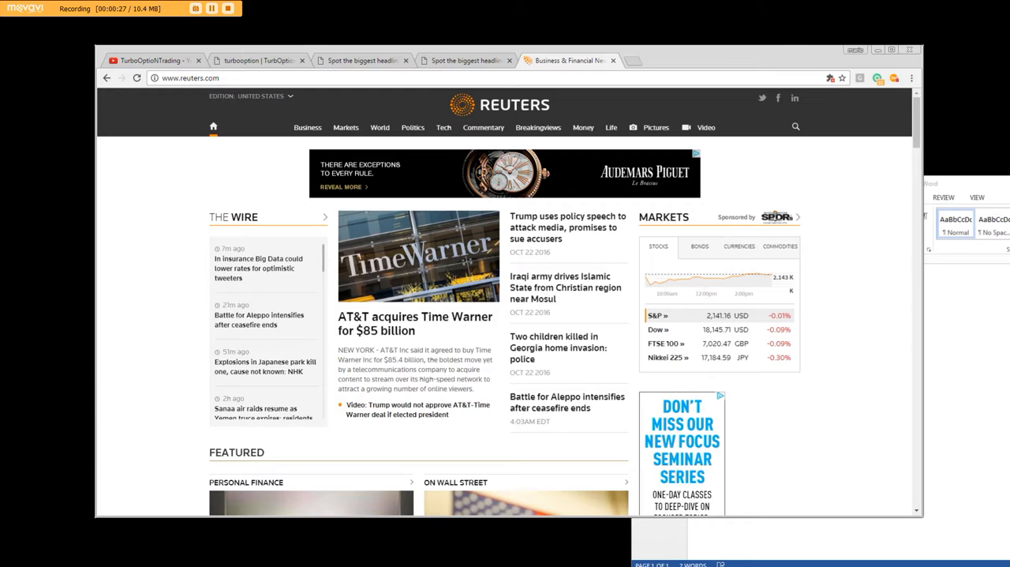
{"action": "mouse_move", "coordinate": [831, 223]}
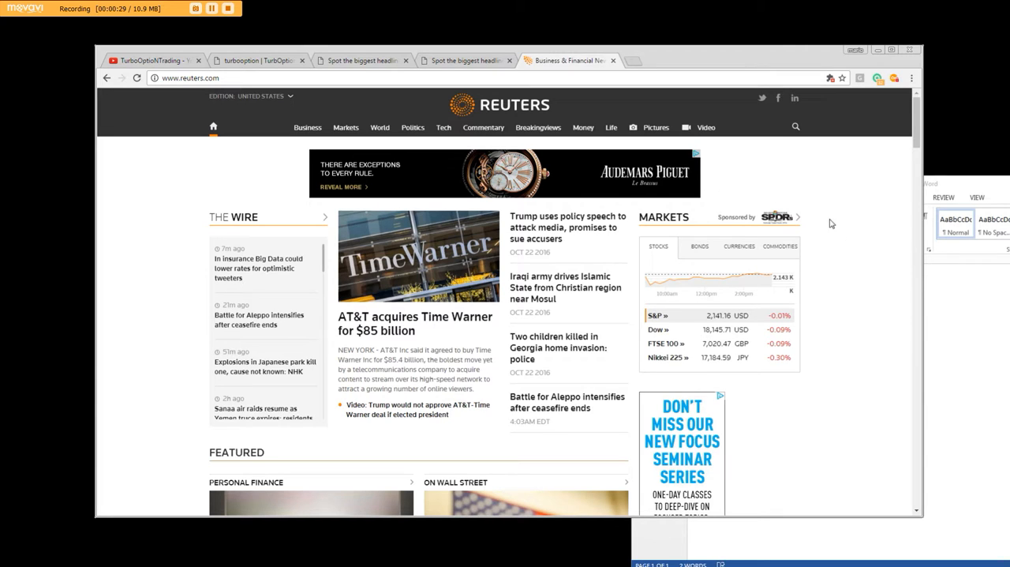
{"action": "mouse_move", "coordinate": [254, 391]}
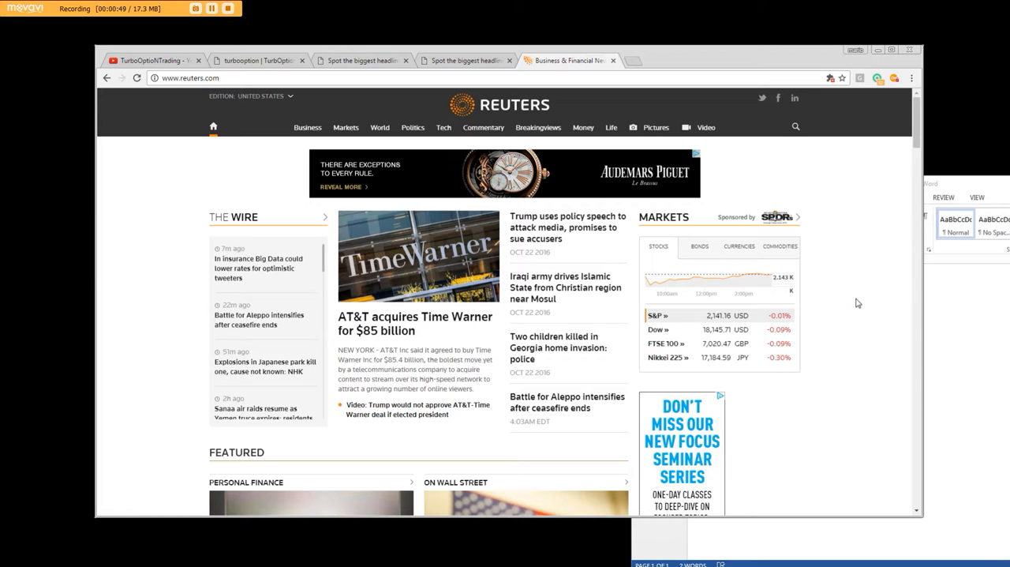
{"action": "mouse_move", "coordinate": [462, 221]}
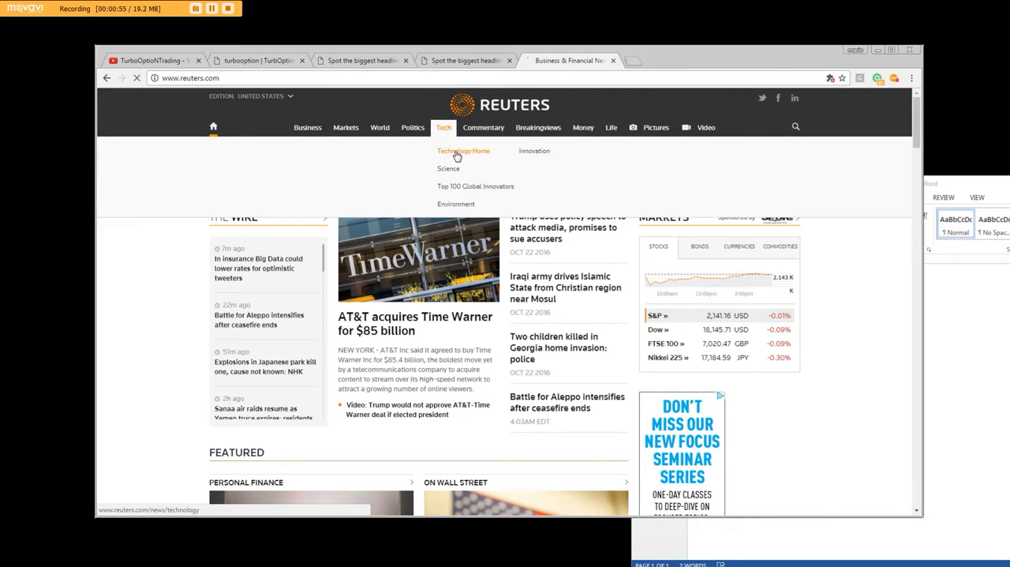
Open Reuters' Tech section and browse its latest technology headlines to the bottom.
{"action": "left_click", "coordinate": [463, 151]}
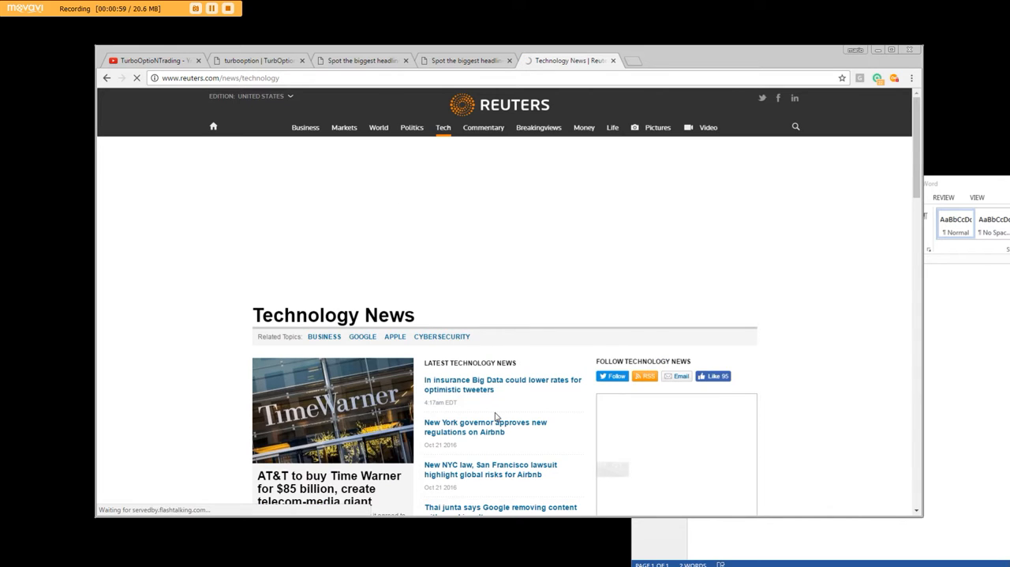
{"action": "scroll", "scroll_direction": "down", "scroll_amount": 3}
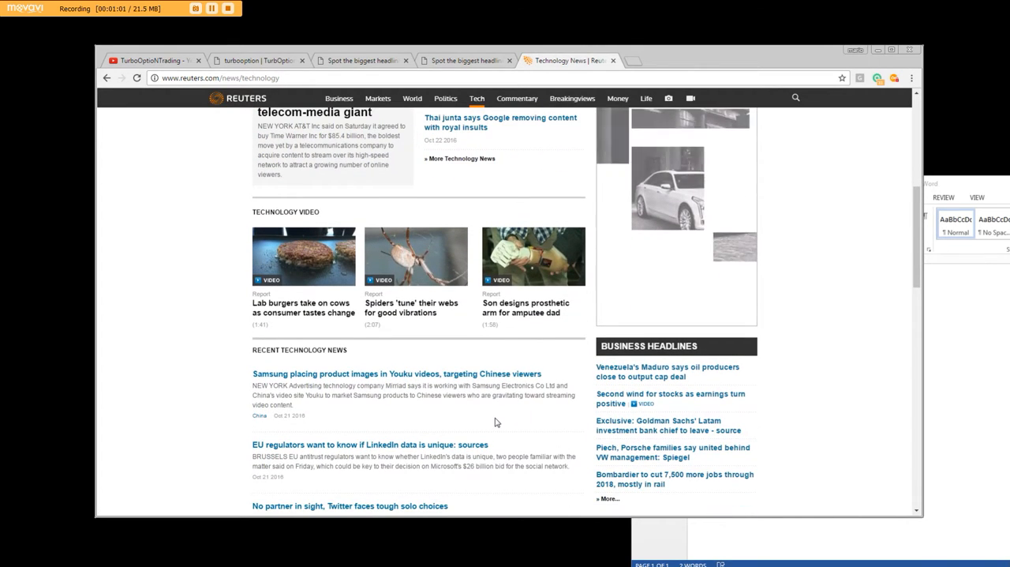
{"action": "scroll", "scroll_direction": "down", "scroll_amount": 3}
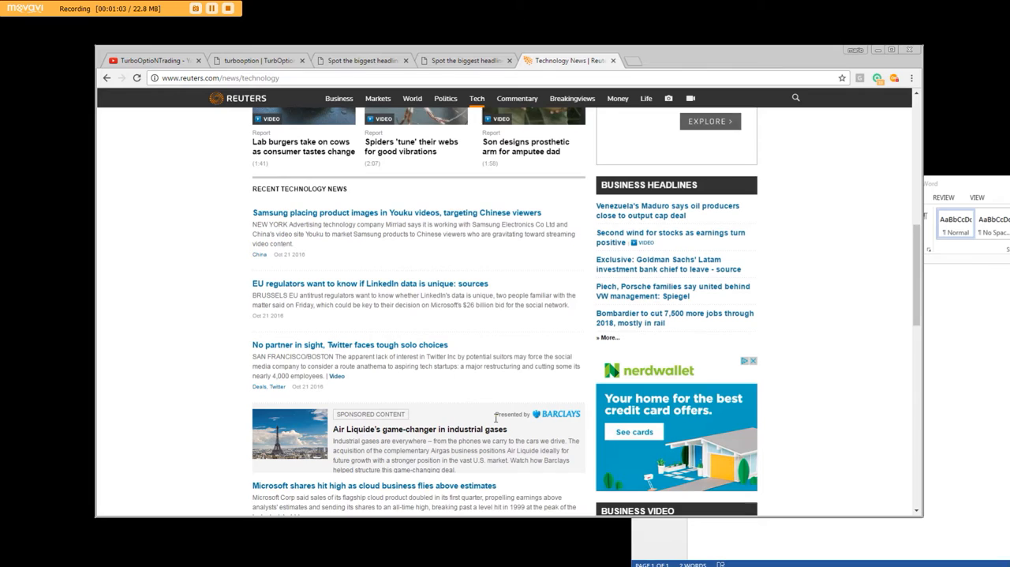
{"action": "scroll", "scroll_direction": "down", "scroll_amount": 3}
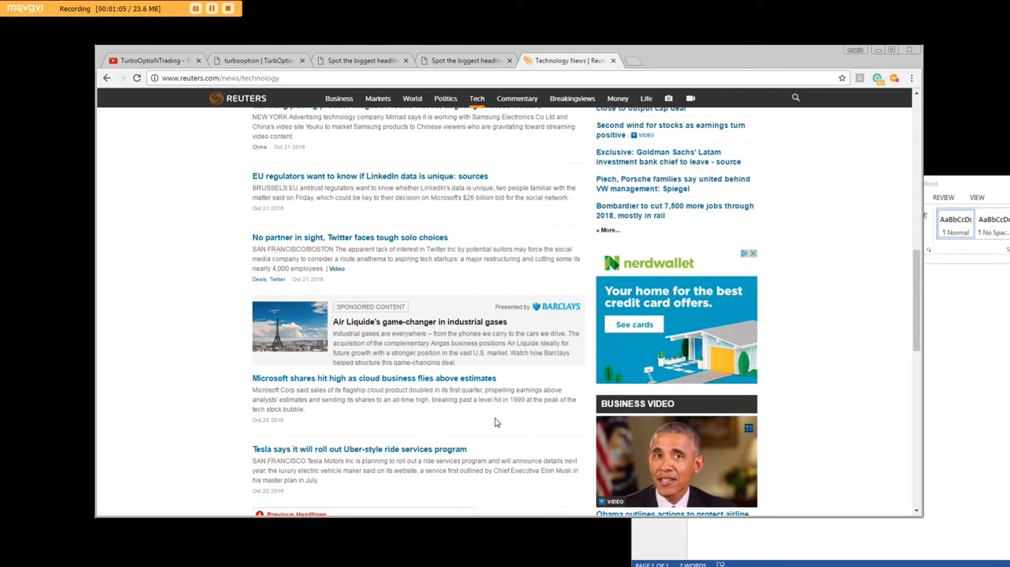
{"action": "scroll", "scroll_direction": "down", "scroll_amount": 3}
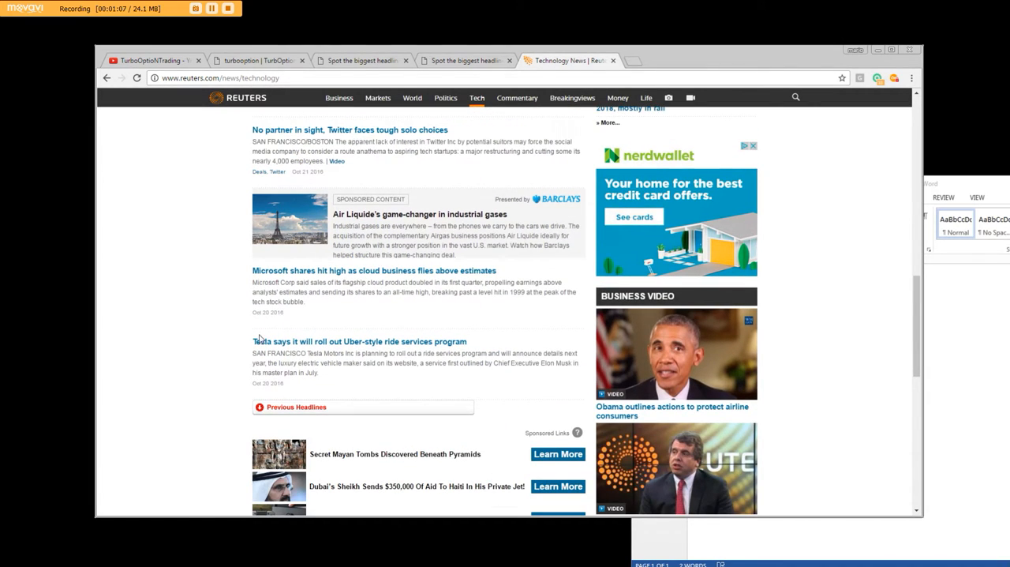
{"action": "scroll", "scroll_direction": "down", "scroll_amount": 3}
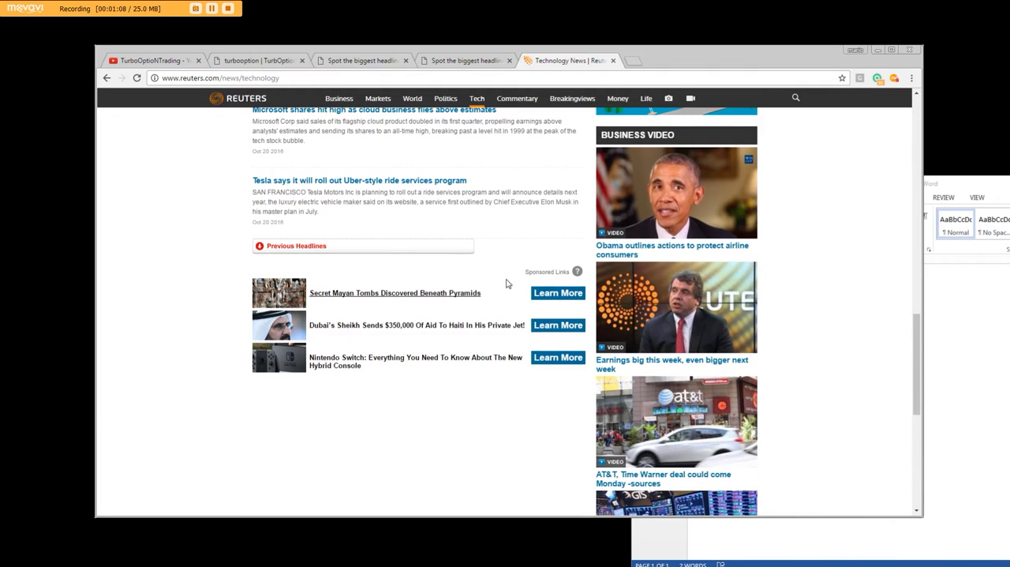
{"action": "scroll", "scroll_direction": "up", "scroll_amount": 3}
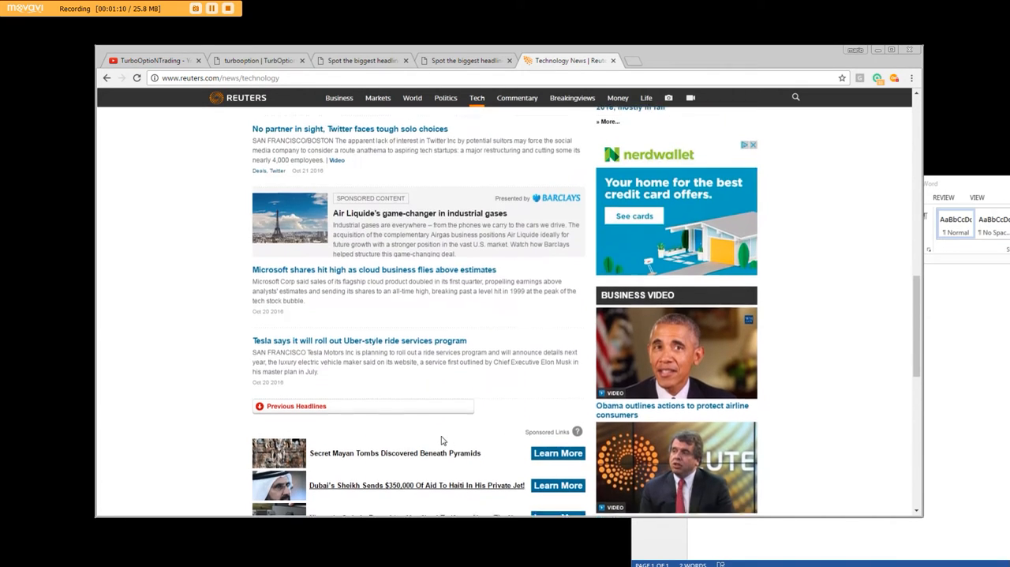
{"action": "scroll", "scroll_direction": "down", "scroll_amount": 3}
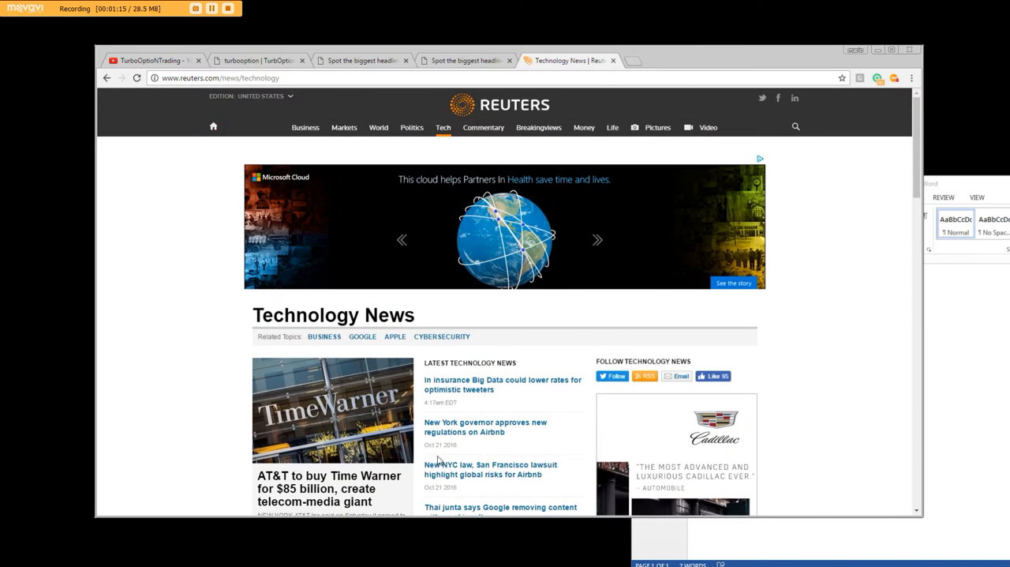
{"action": "mouse_move", "coordinate": [432, 438]}
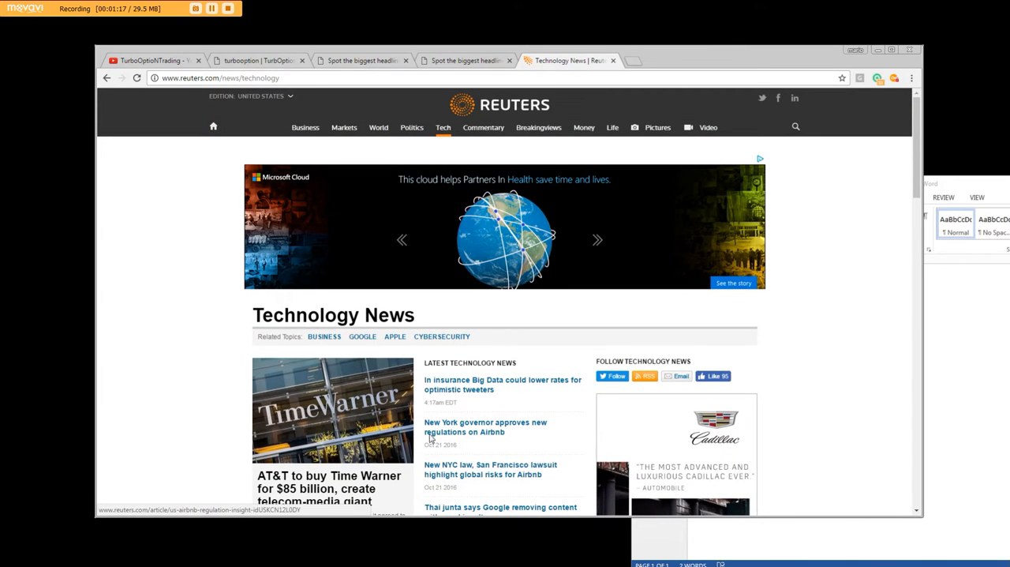
{"action": "mouse_move", "coordinate": [539, 127]}
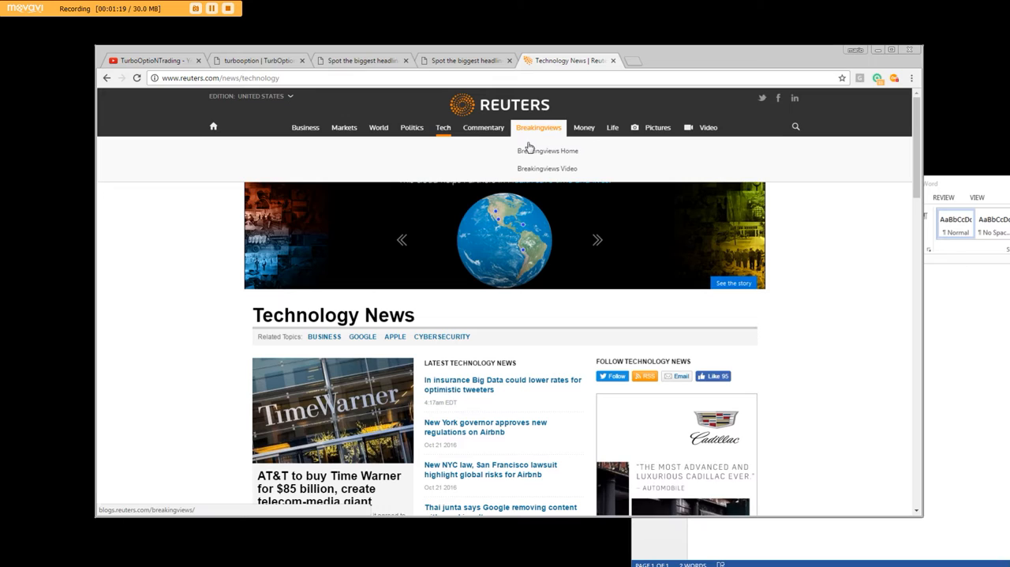
{"action": "mouse_move", "coordinate": [584, 127]}
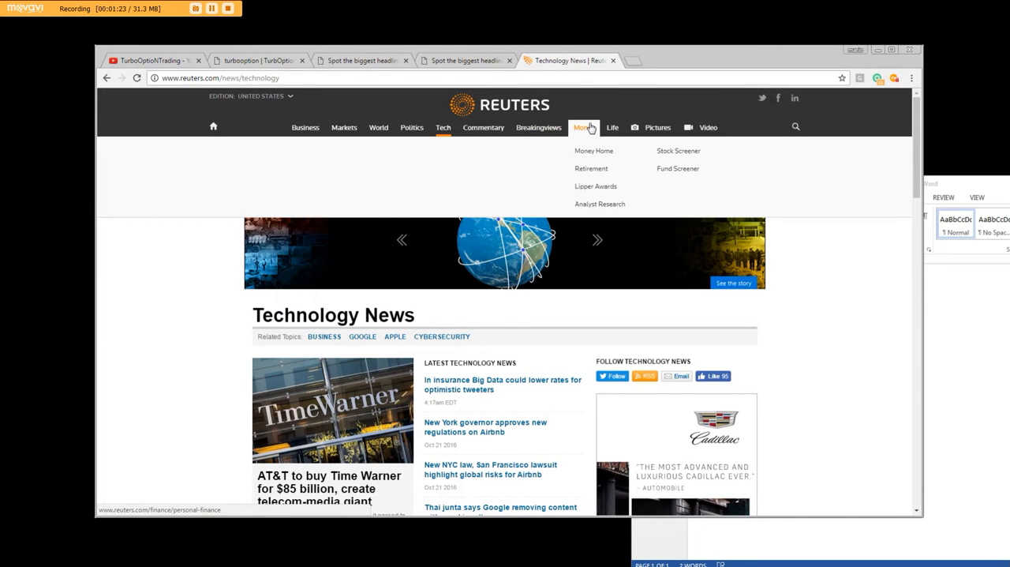
{"action": "left_click", "coordinate": [677, 151]}
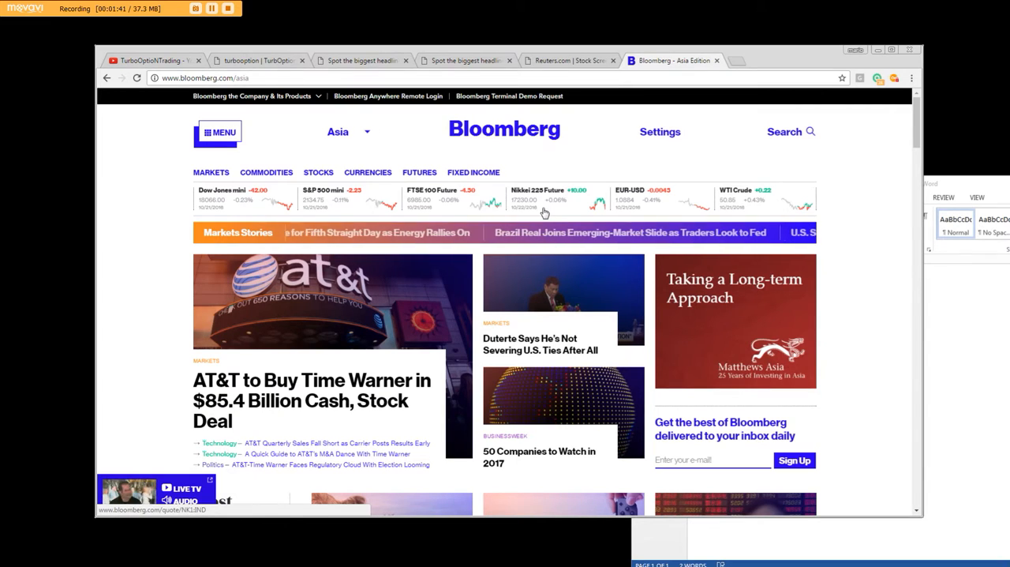
{"action": "mouse_move", "coordinate": [399, 350]}
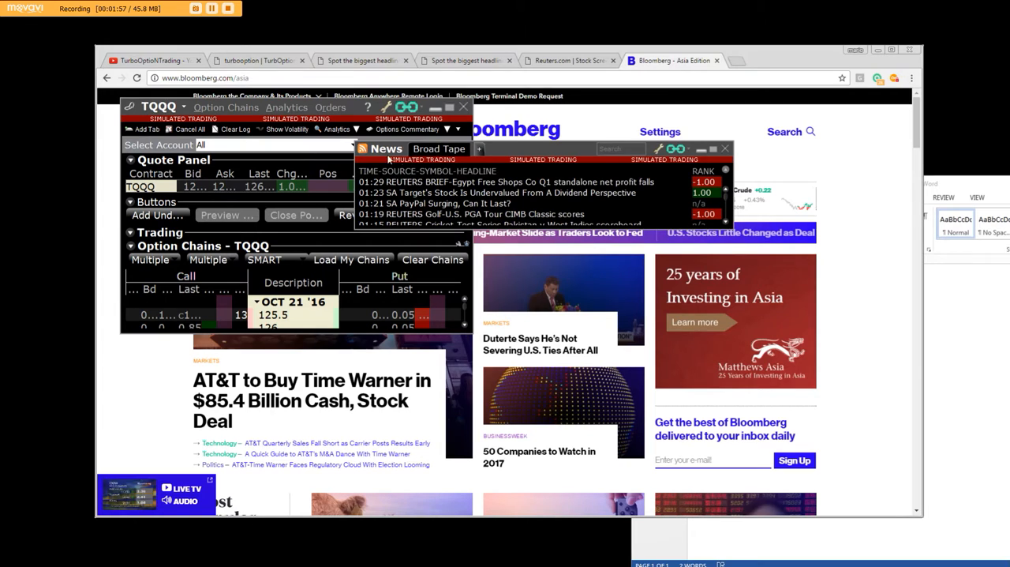
Enlarge the Broad Tape news window and scroll through its Reuters and SA headlines.
{"action": "left_click", "coordinate": [427, 170]}
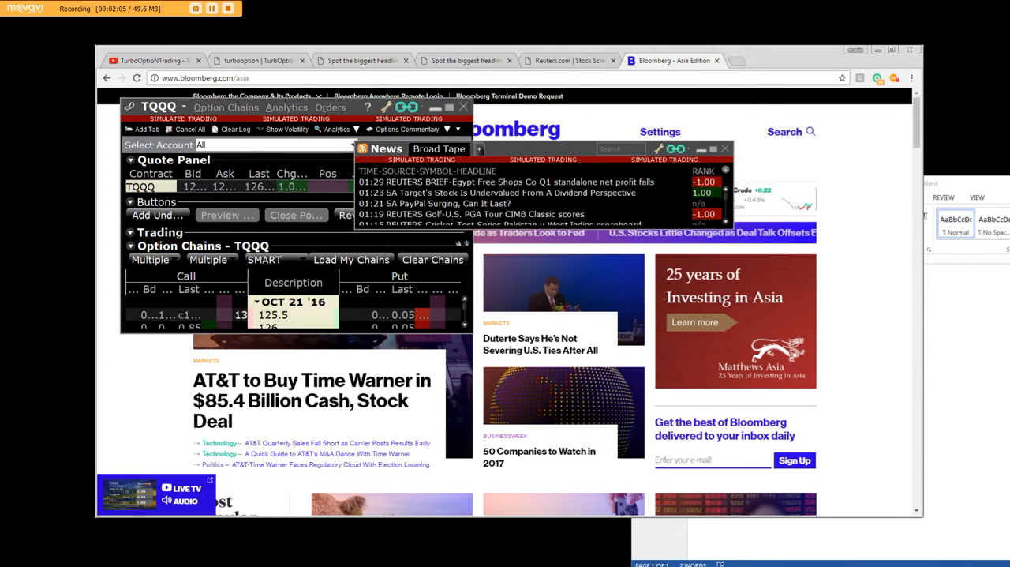
{"action": "left_click", "coordinate": [505, 182]}
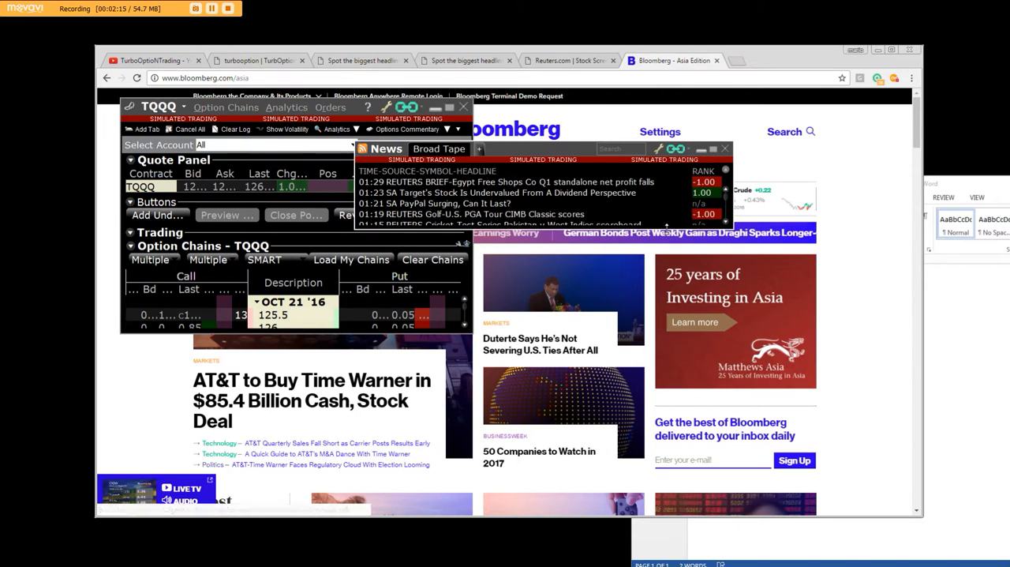
{"action": "scroll", "scroll_direction": "down", "scroll_amount": 3}
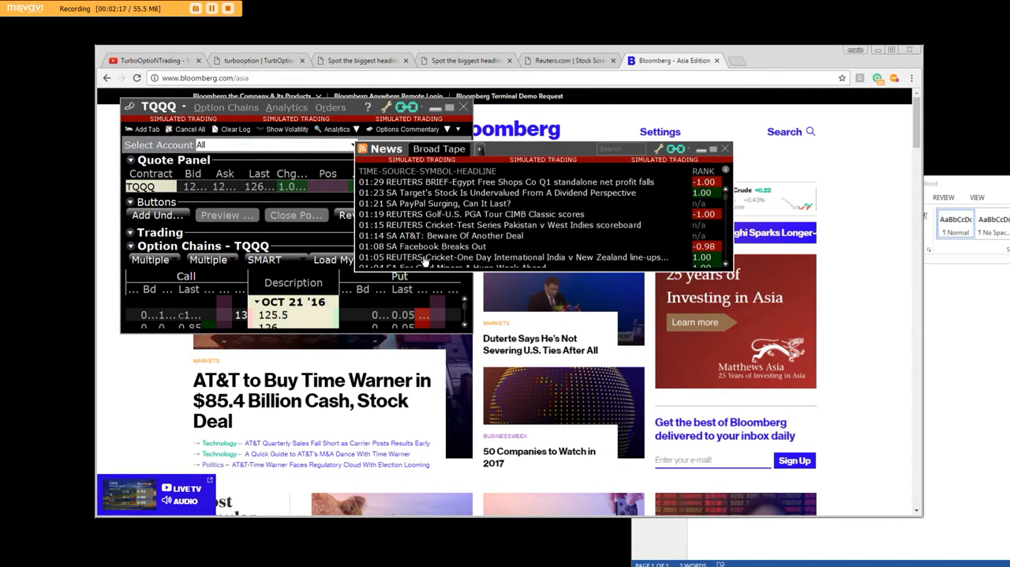
{"action": "mouse_move", "coordinate": [528, 246]}
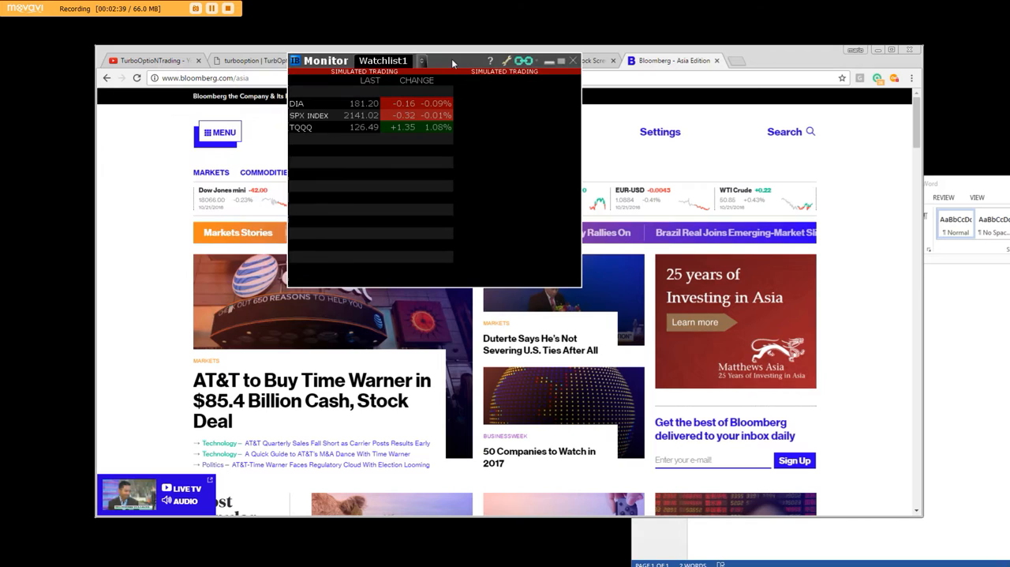
Restore the Mosaic main window and show the News toolbar's feed menu.
{"action": "left_click", "coordinate": [573, 59]}
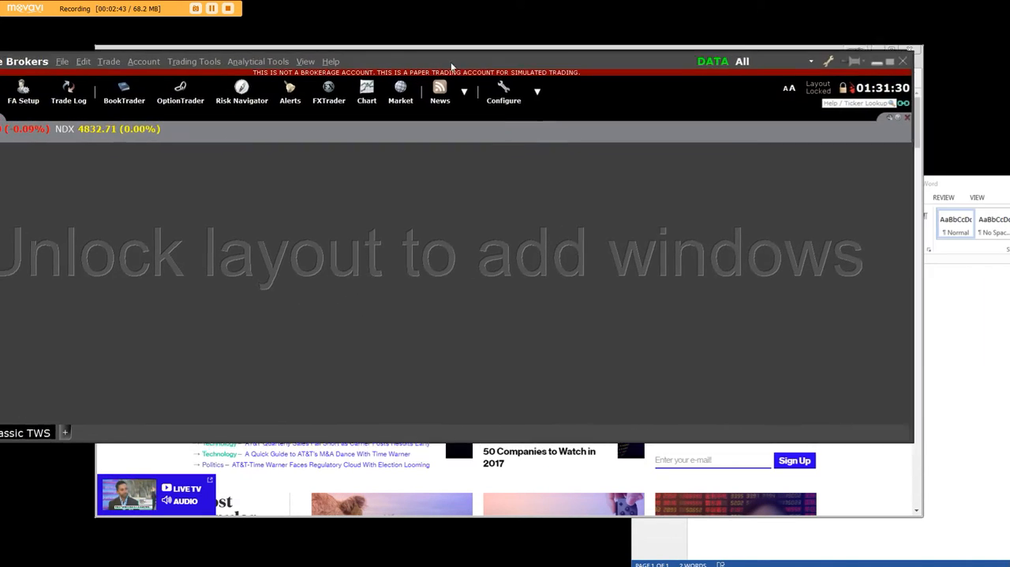
{"action": "left_click", "coordinate": [538, 117]}
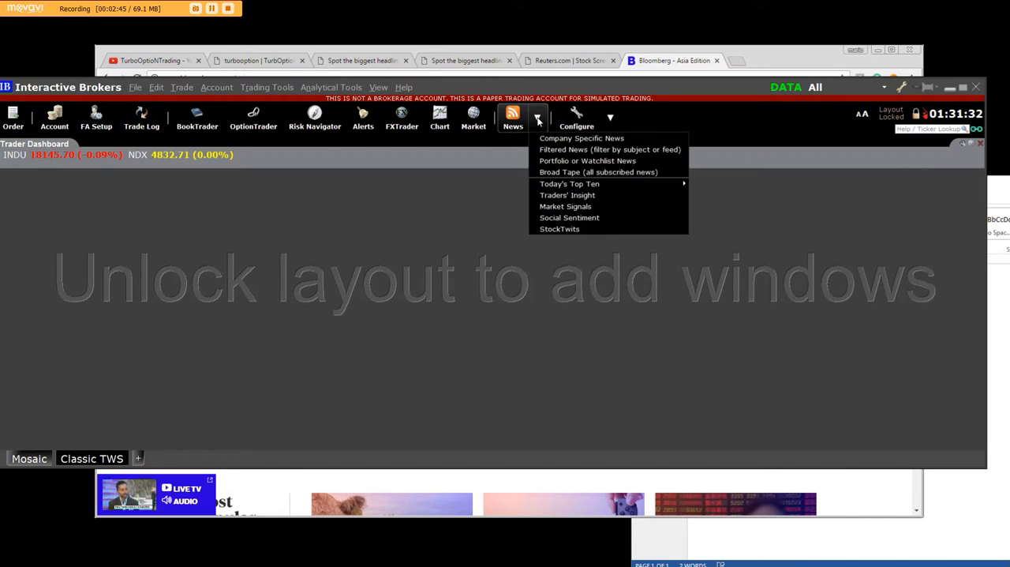
{"action": "mouse_move", "coordinate": [565, 206]}
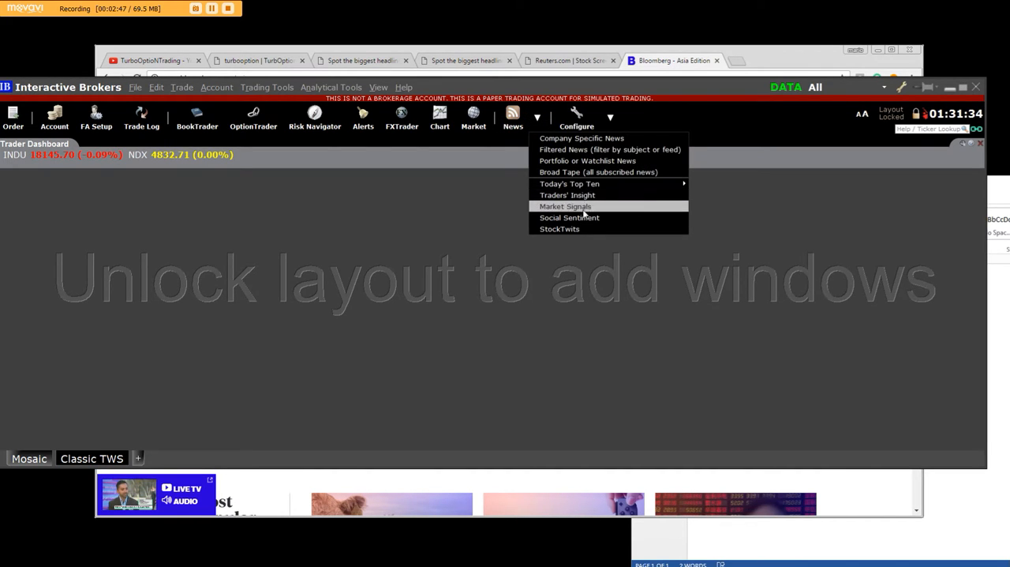
{"action": "mouse_move", "coordinate": [569, 217]}
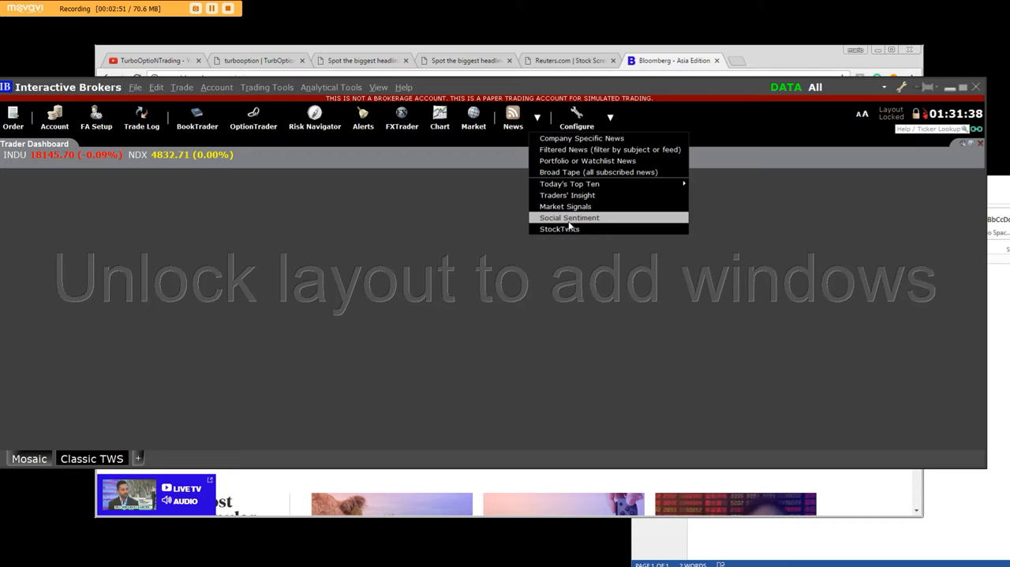
{"action": "mouse_move", "coordinate": [609, 149]}
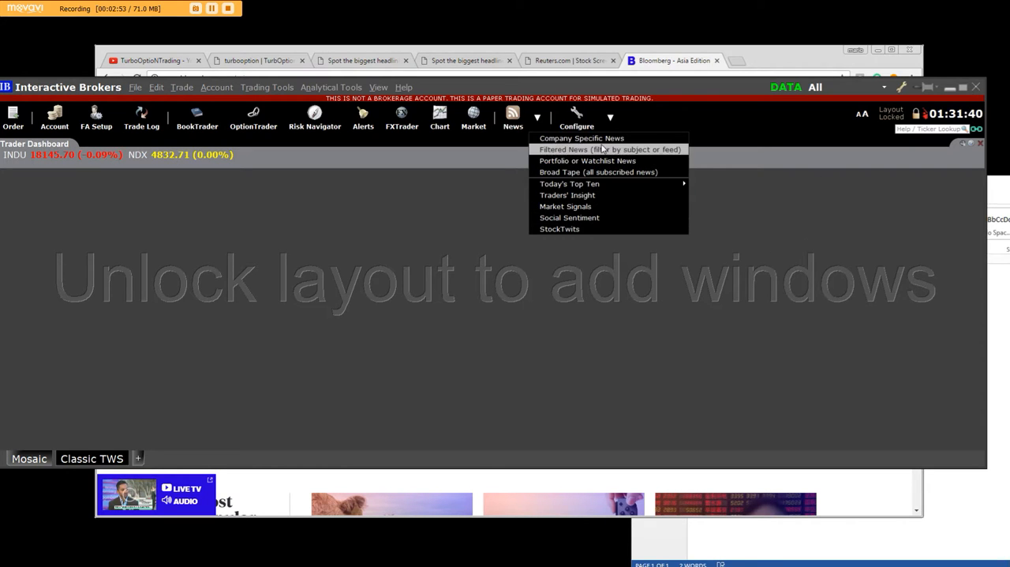
{"action": "mouse_move", "coordinate": [581, 138]}
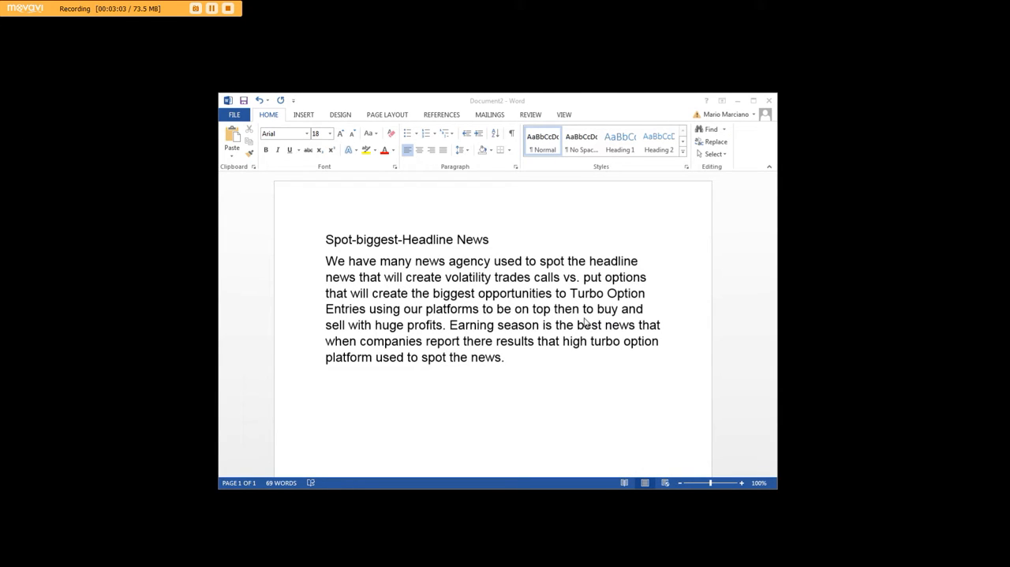
{"action": "mouse_move", "coordinate": [438, 319]}
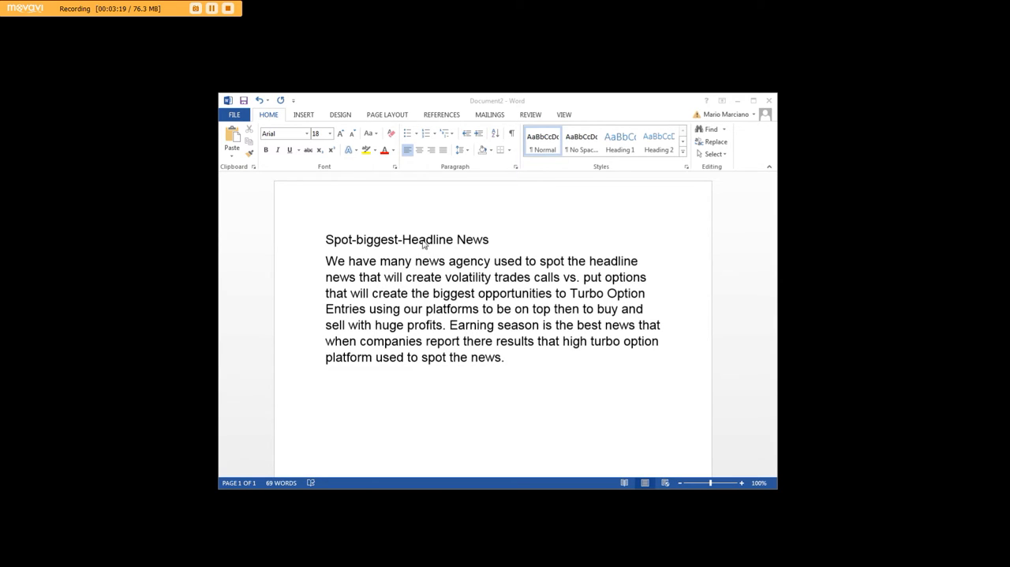
{"action": "mouse_move", "coordinate": [537, 196]}
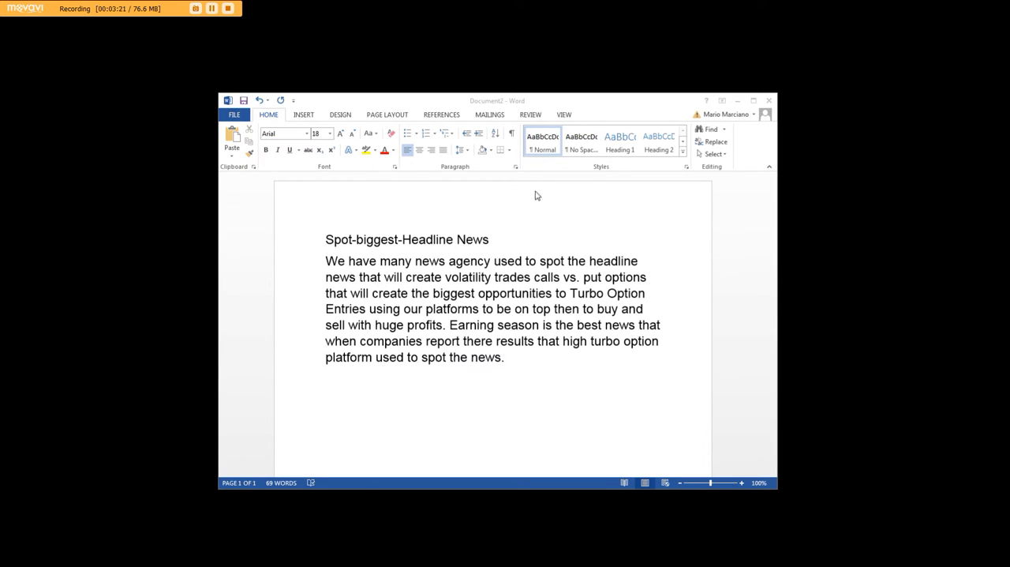
{"action": "mouse_move", "coordinate": [499, 317]}
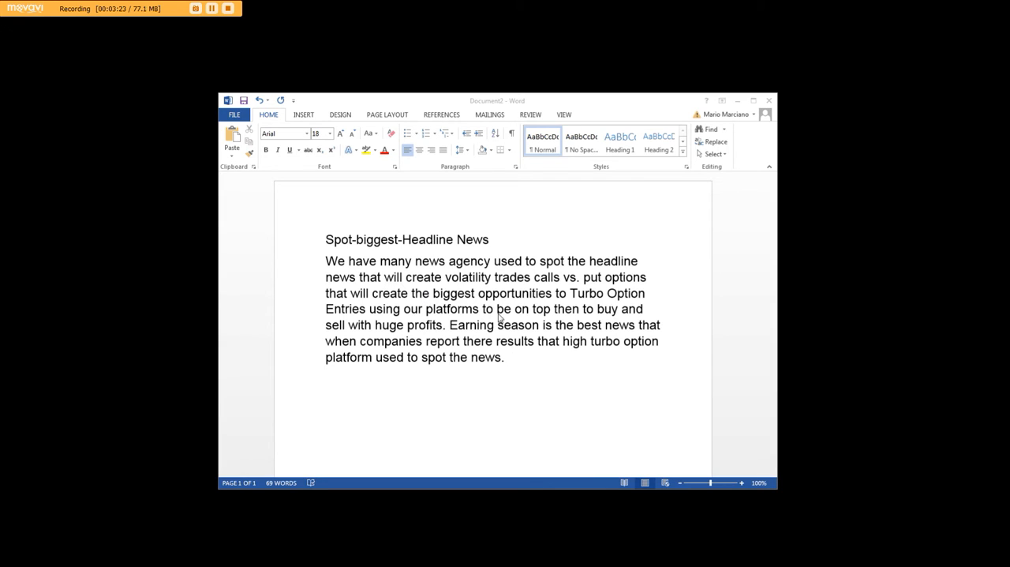
{"action": "mouse_move", "coordinate": [283, 190]}
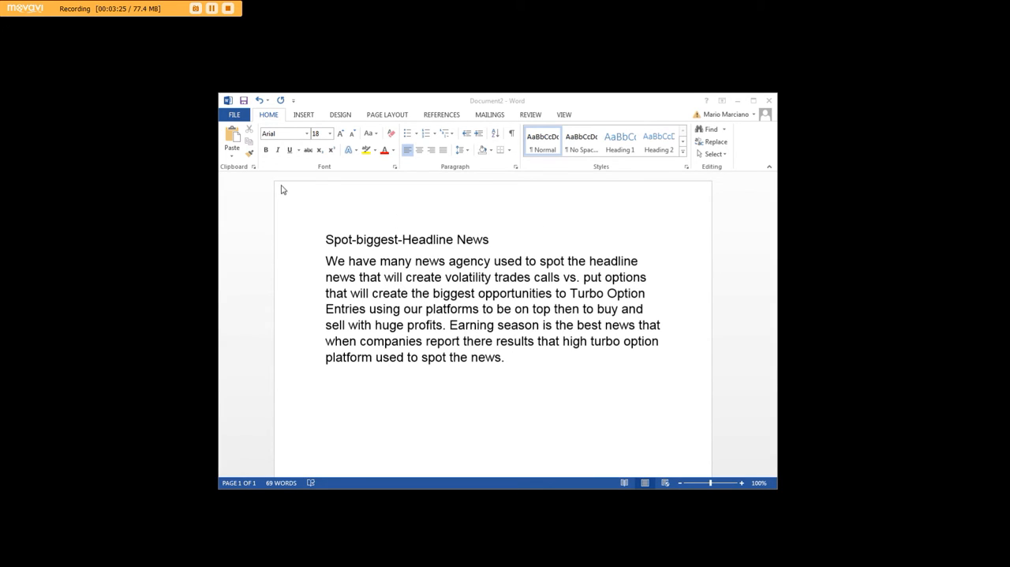